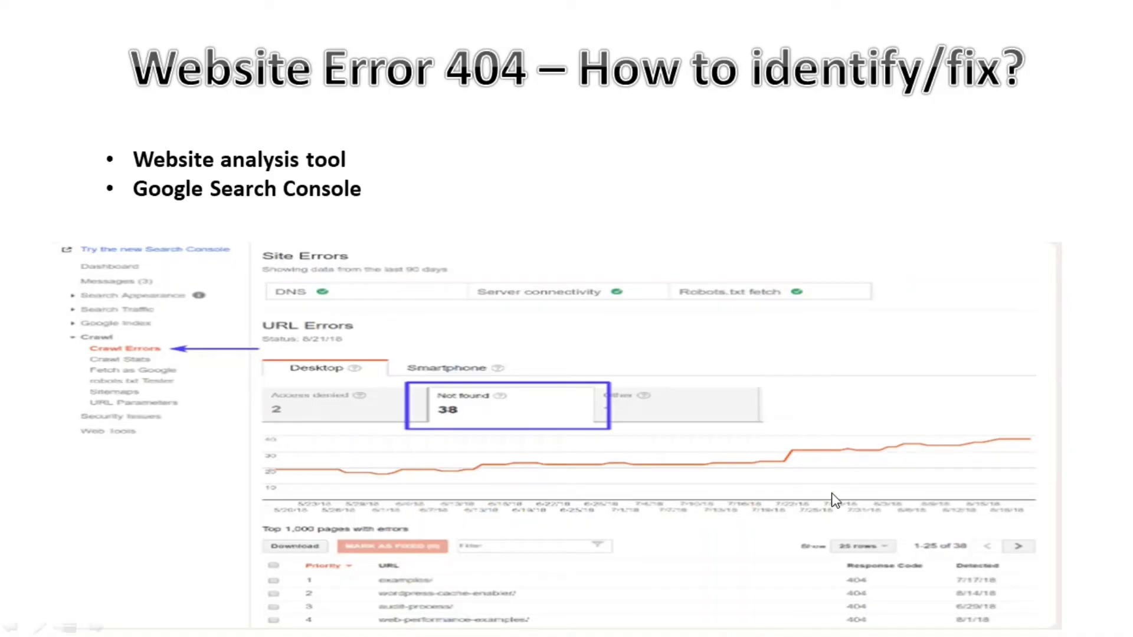
mouse_move(485, 426)
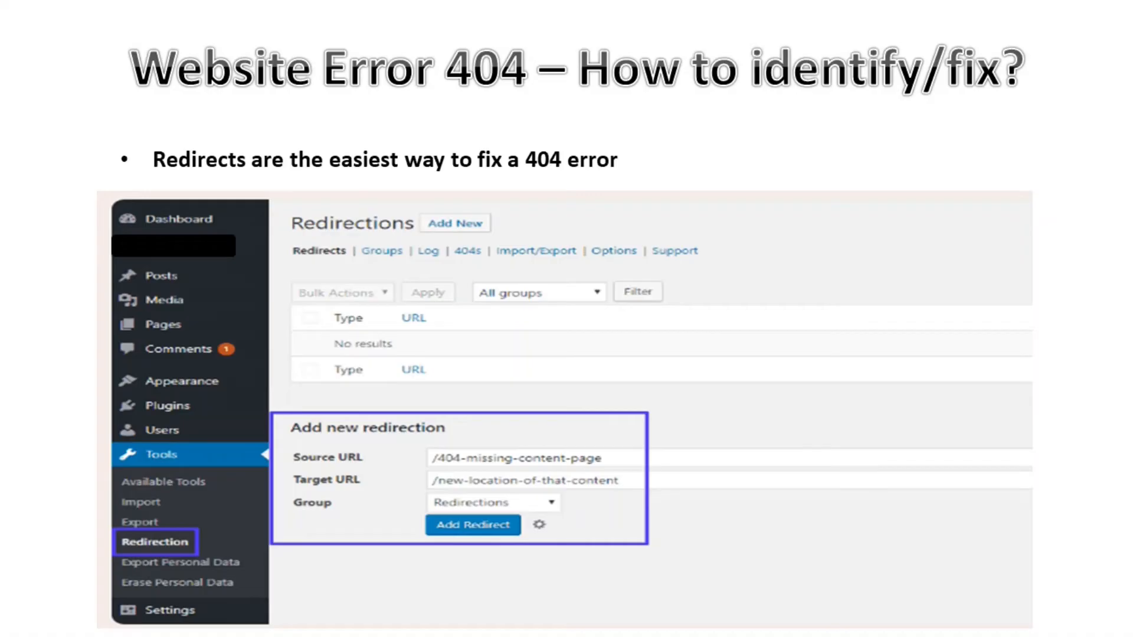
mouse_move(397, 443)
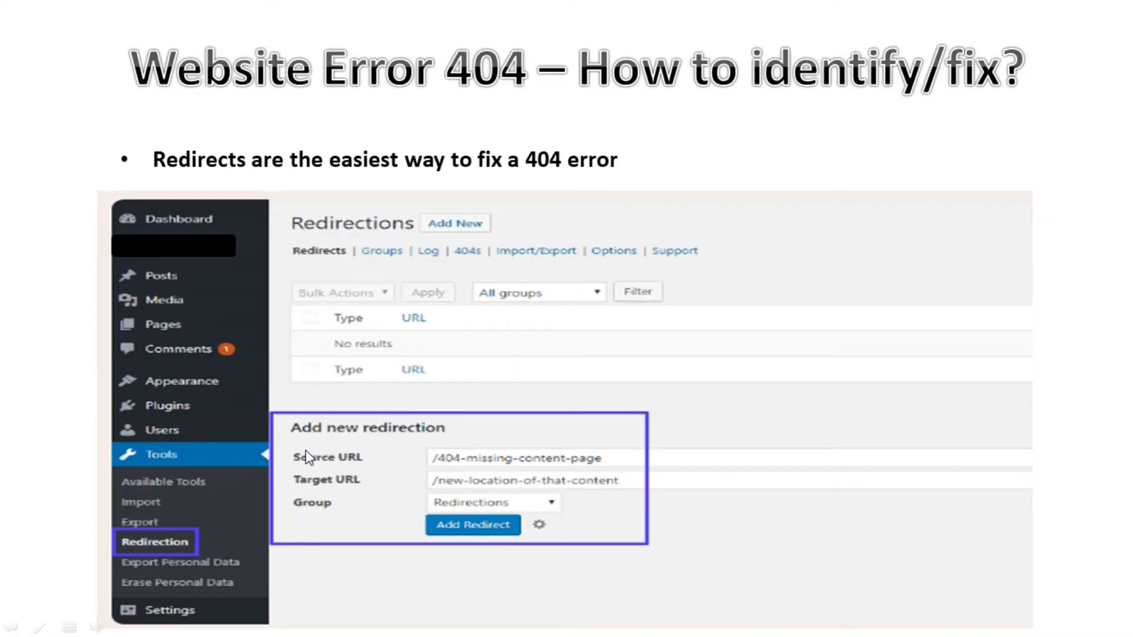
mouse_move(468, 515)
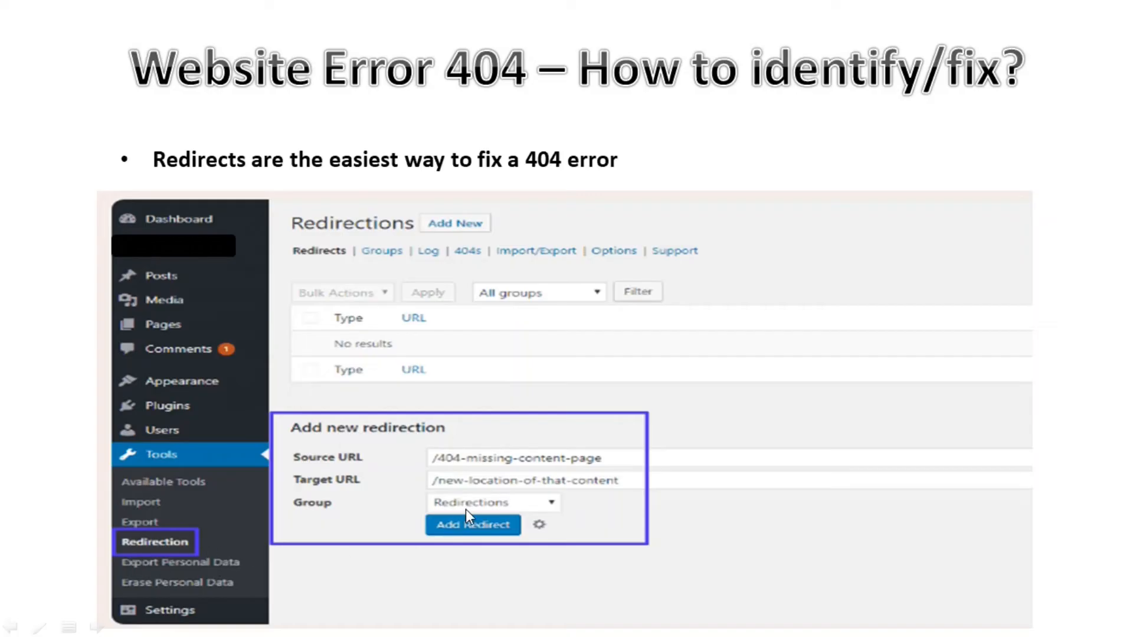
mouse_move(800, 486)
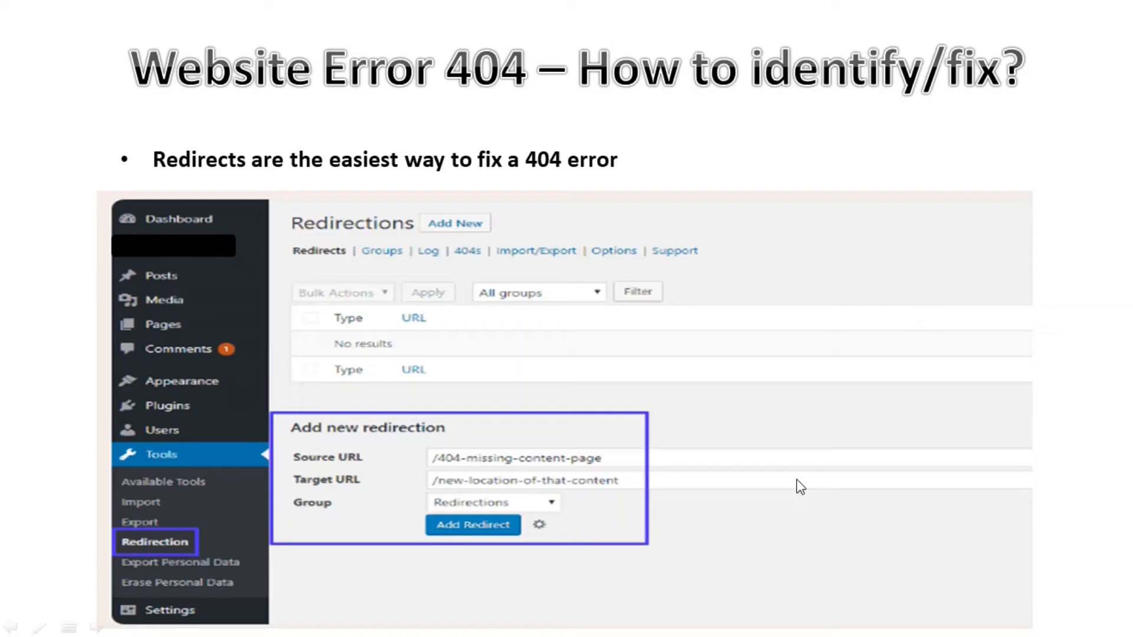
mouse_move(844, 473)
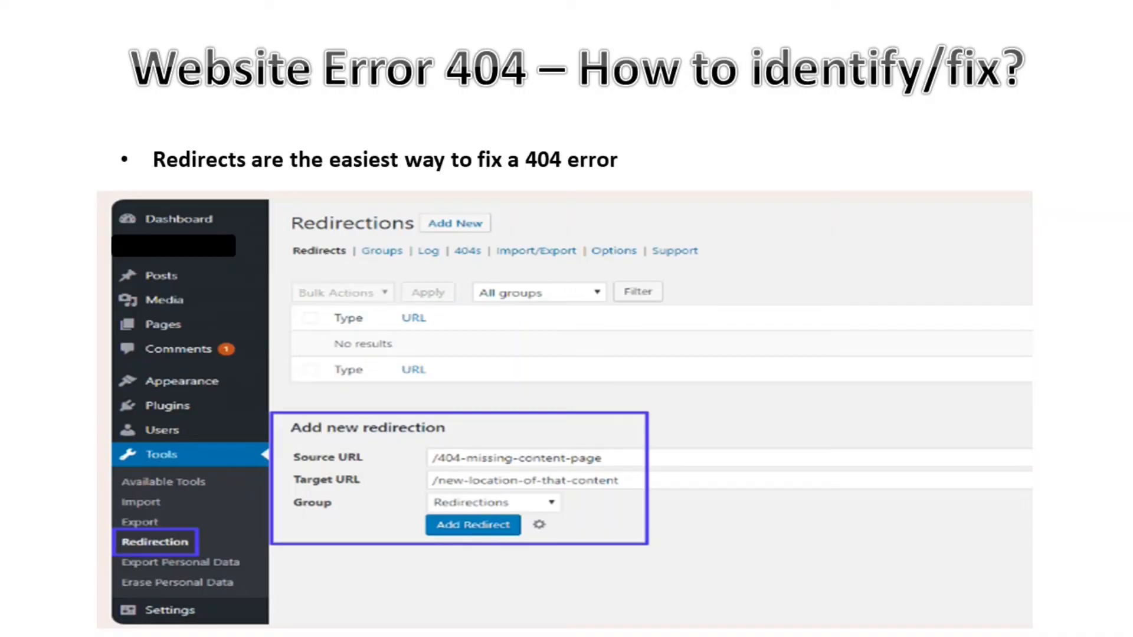
mouse_move(913, 428)
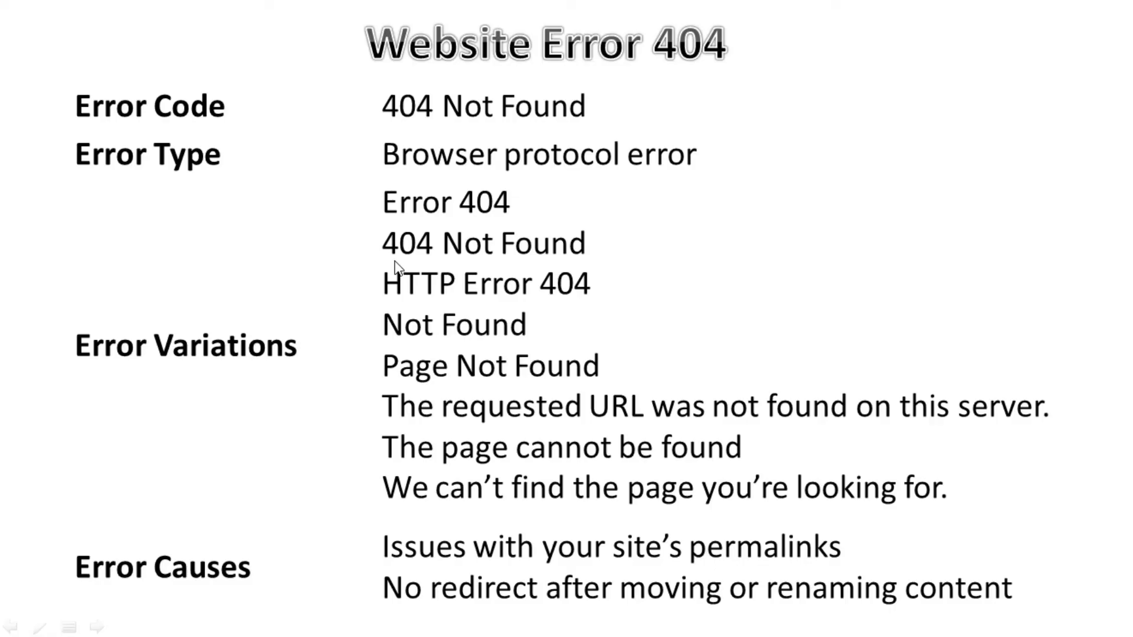
mouse_move(725, 506)
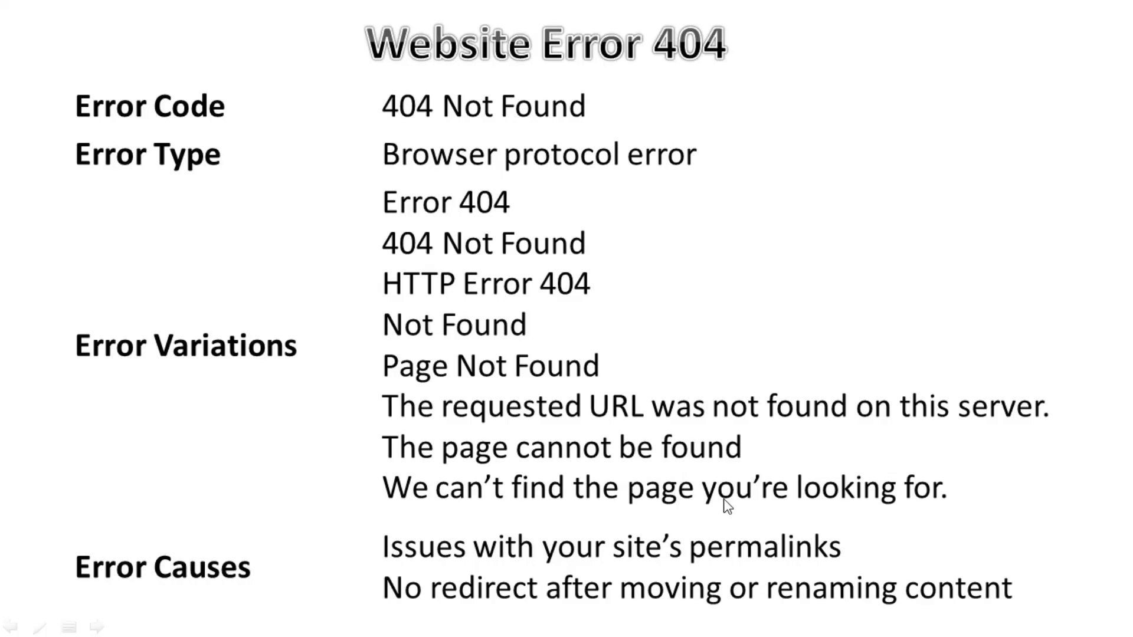
mouse_move(305, 525)
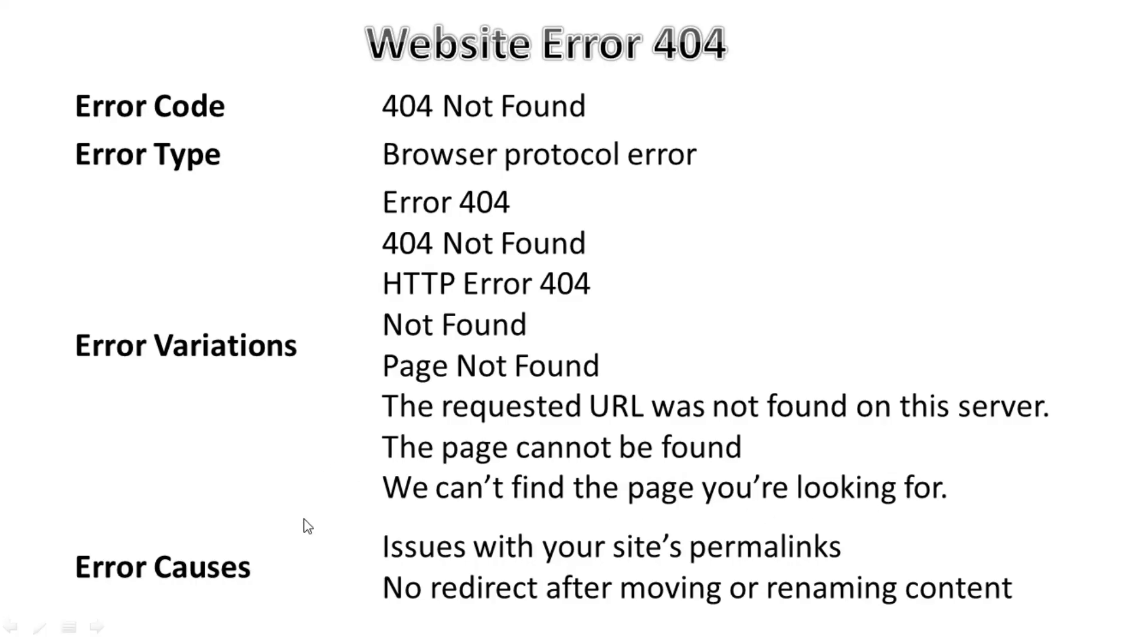